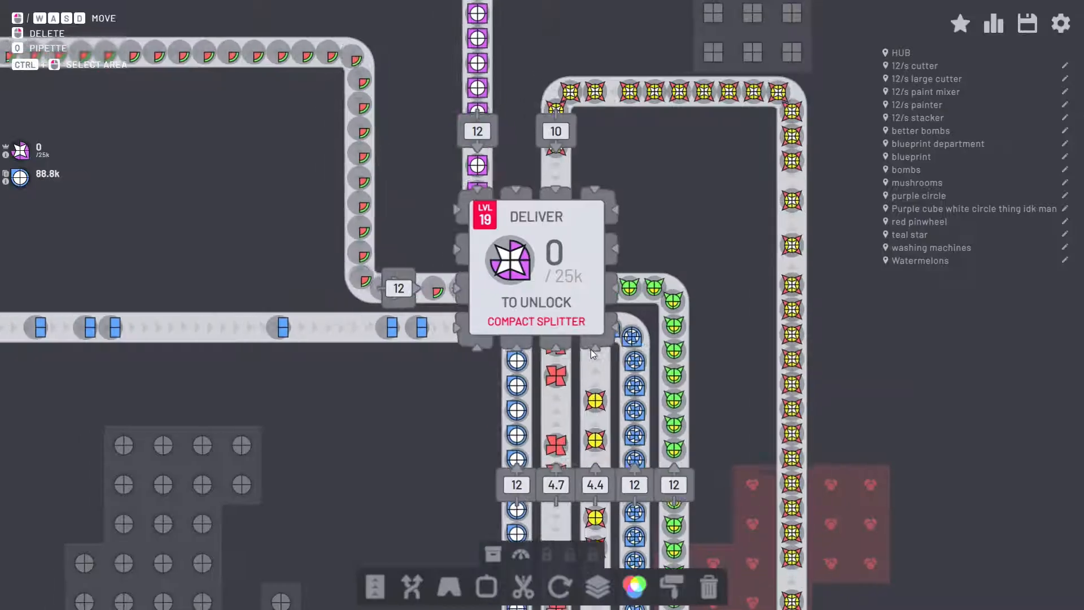
Step: Pan from the level 19 hub to the grey star-shaped ore patch
{"action": "left_click", "coordinate": [992, 22]}
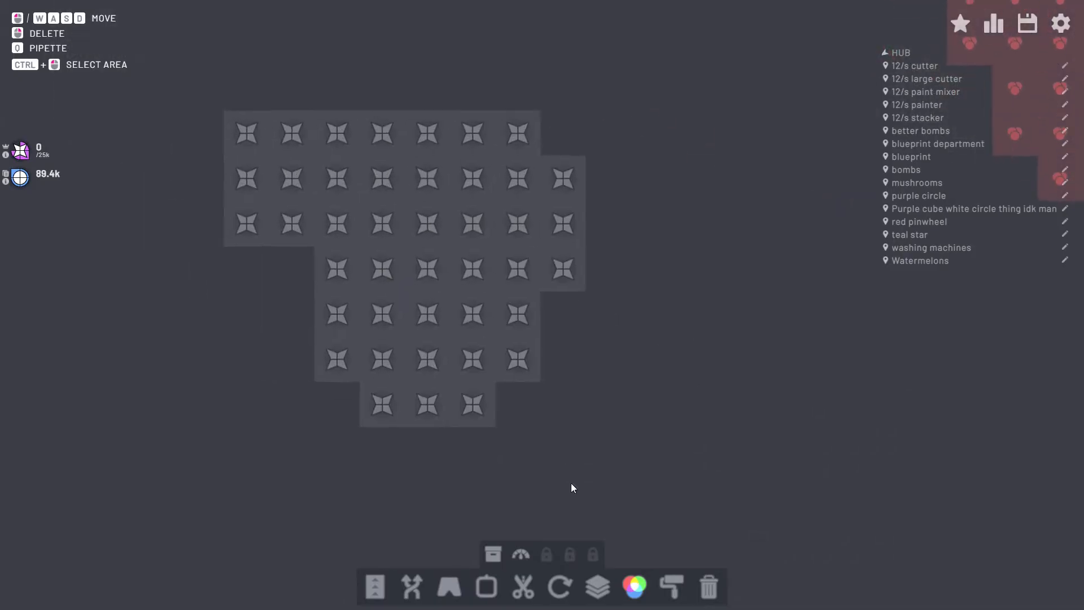
Step: Lay belts and paste cutter and stacker module blueprints in a repeating row for circles
{"action": "left_click", "coordinate": [486, 587]}
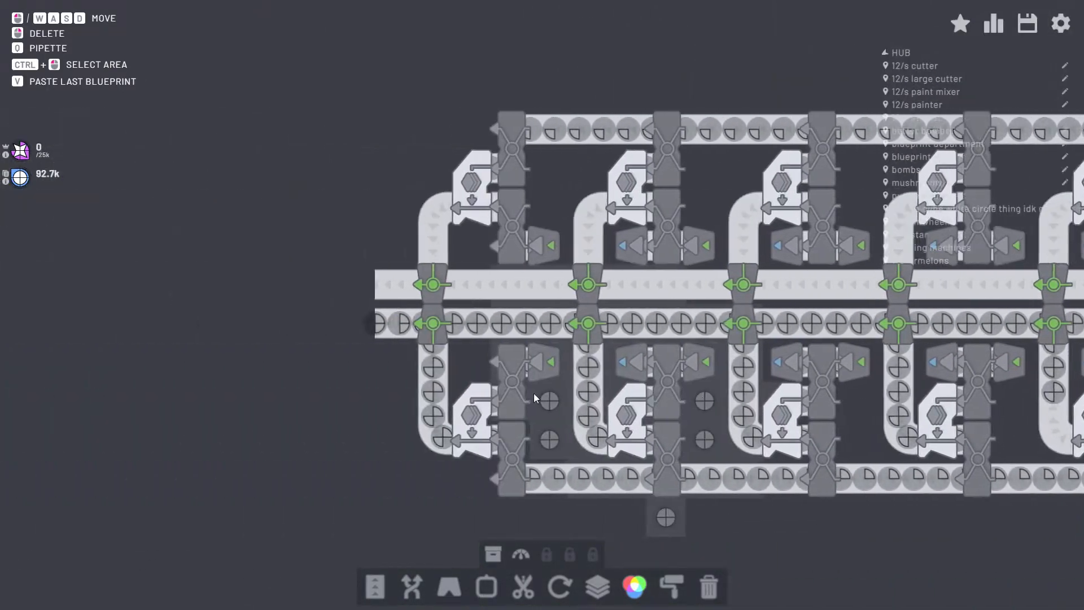
Step: Survey the painter and mixer lines, then zoom out to the map overview
{"action": "scroll", "scroll_direction": "up", "scroll_amount": 3}
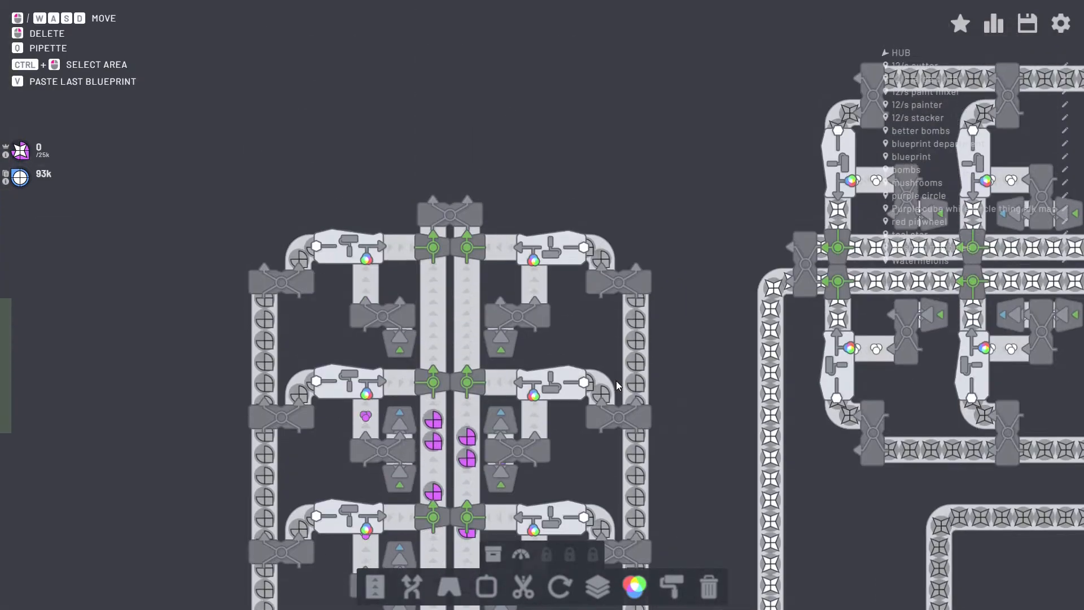
{"action": "left_click", "coordinate": [375, 586]}
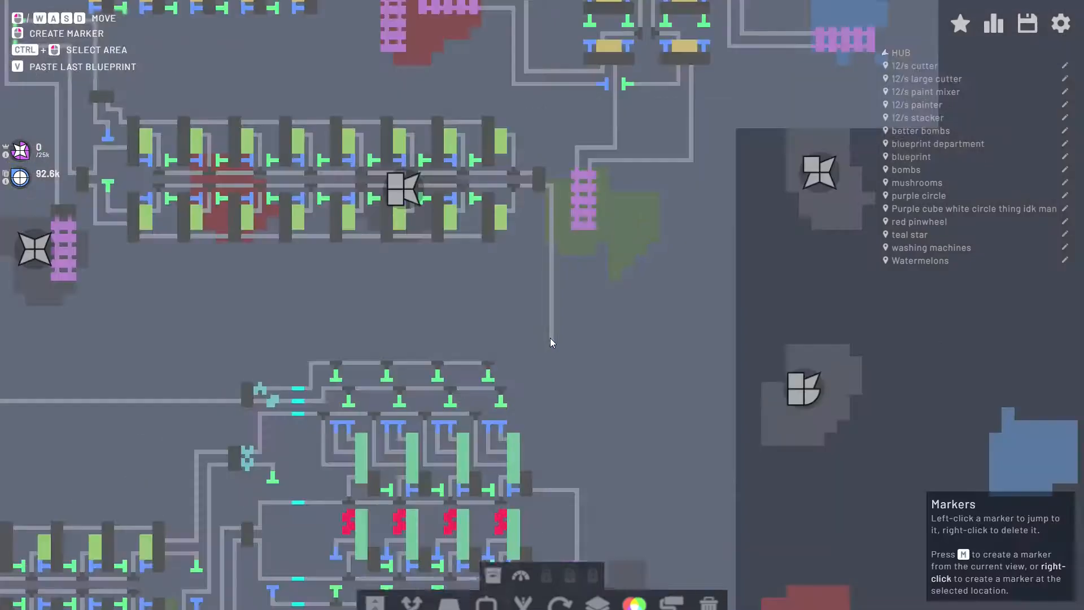
{"action": "scroll", "scroll_direction": "down", "scroll_amount": 3}
{"action": "type", "text": "maser"}
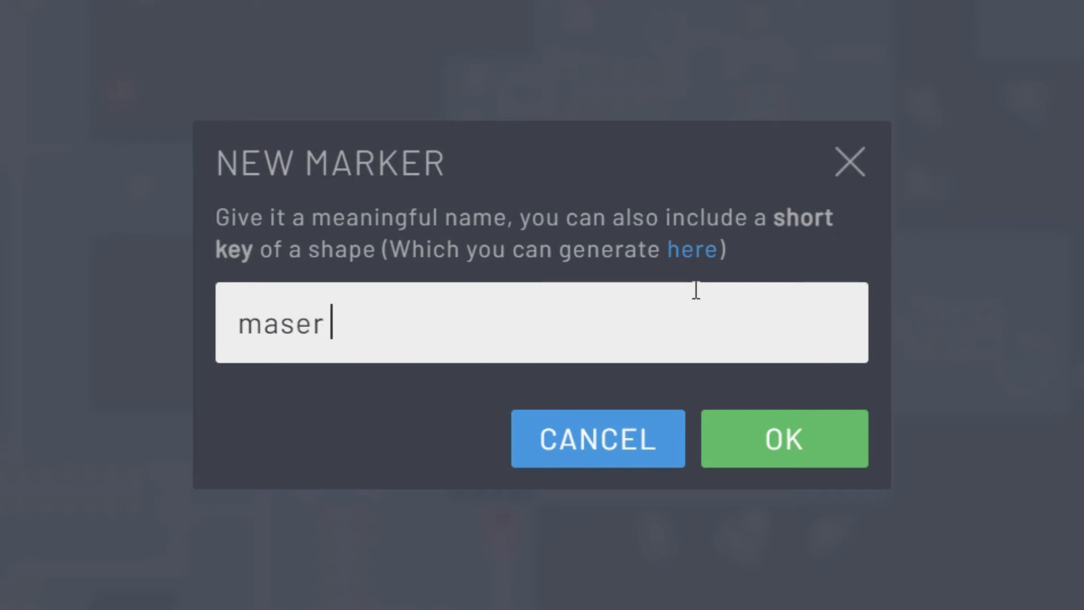
Step: Name a marker 'maser chif', then enter 'Particle' for a second marker
{"action": "type", "text": "chif"}
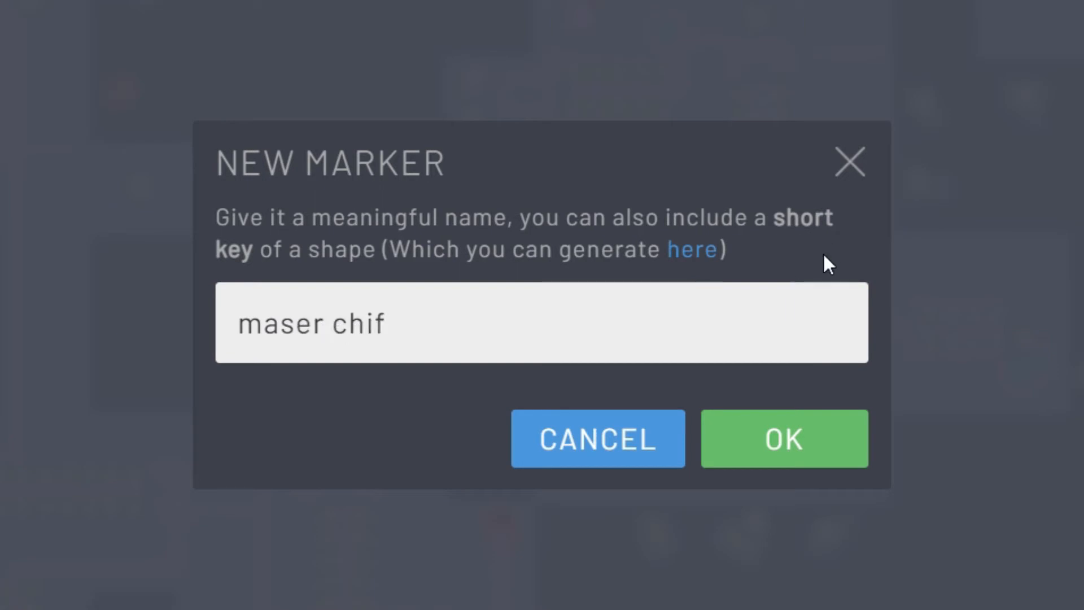
{"action": "left_click", "coordinate": [783, 438]}
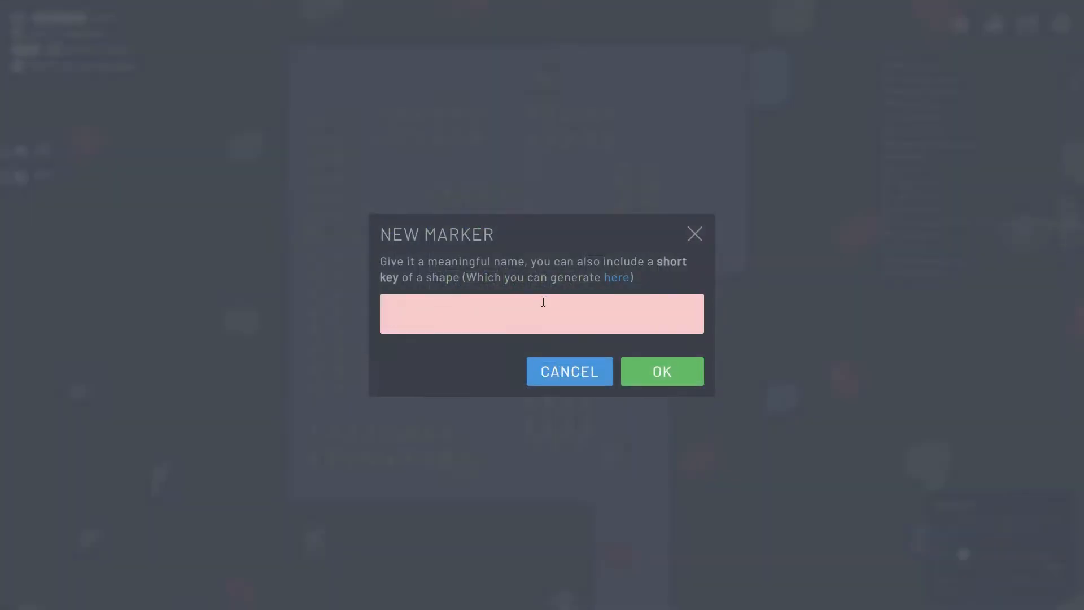
{"action": "left_click", "coordinate": [541, 313]}
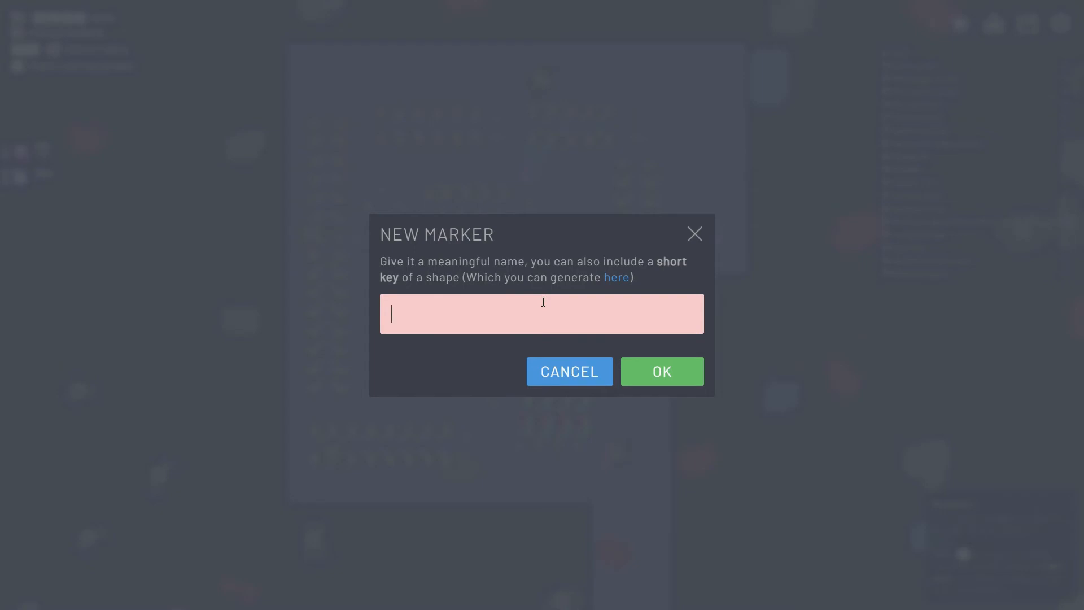
{"action": "type", "text": "Particle"}
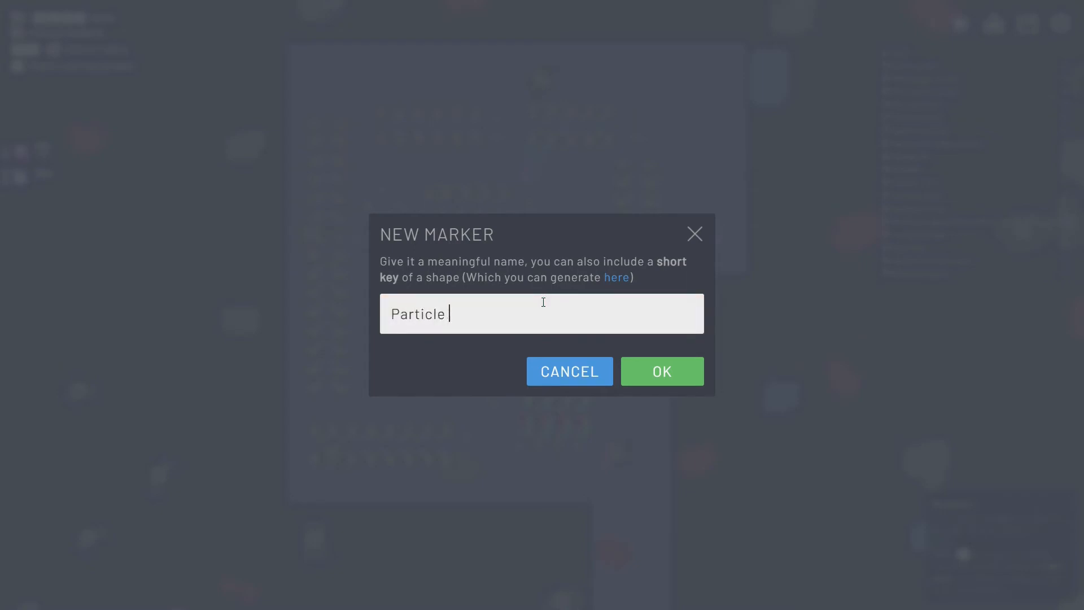
{"action": "left_click", "coordinate": [660, 372]}
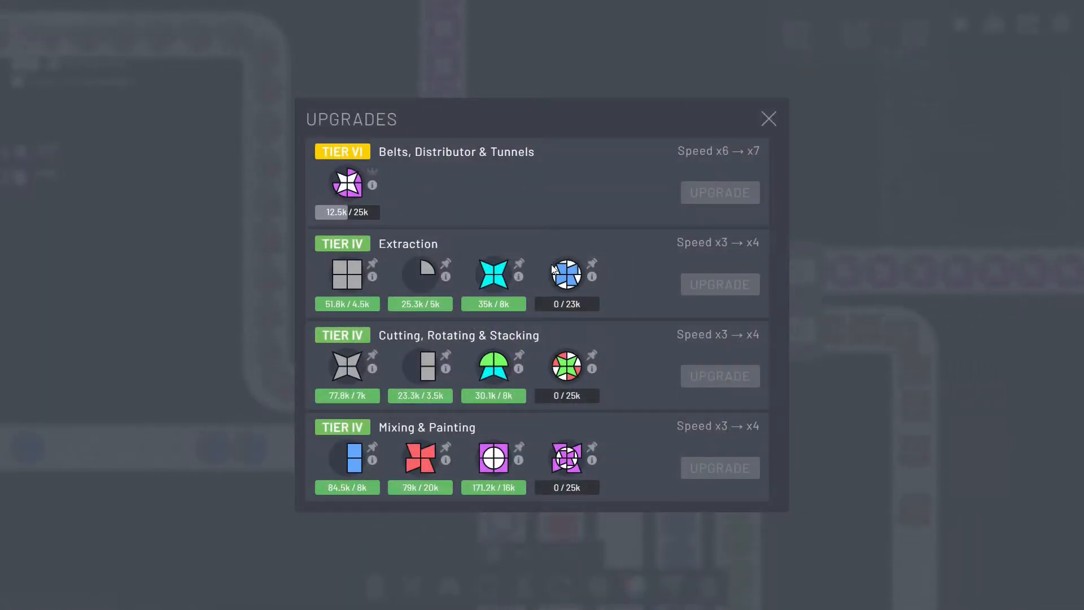
{"action": "mouse_move", "coordinate": [564, 281]}
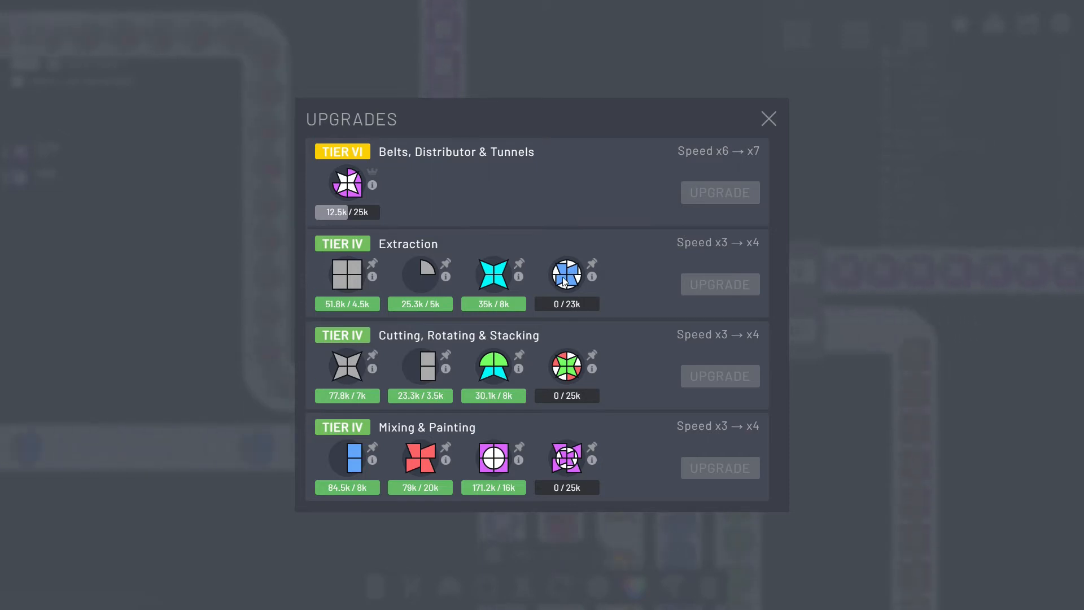
{"action": "mouse_move", "coordinate": [570, 397]}
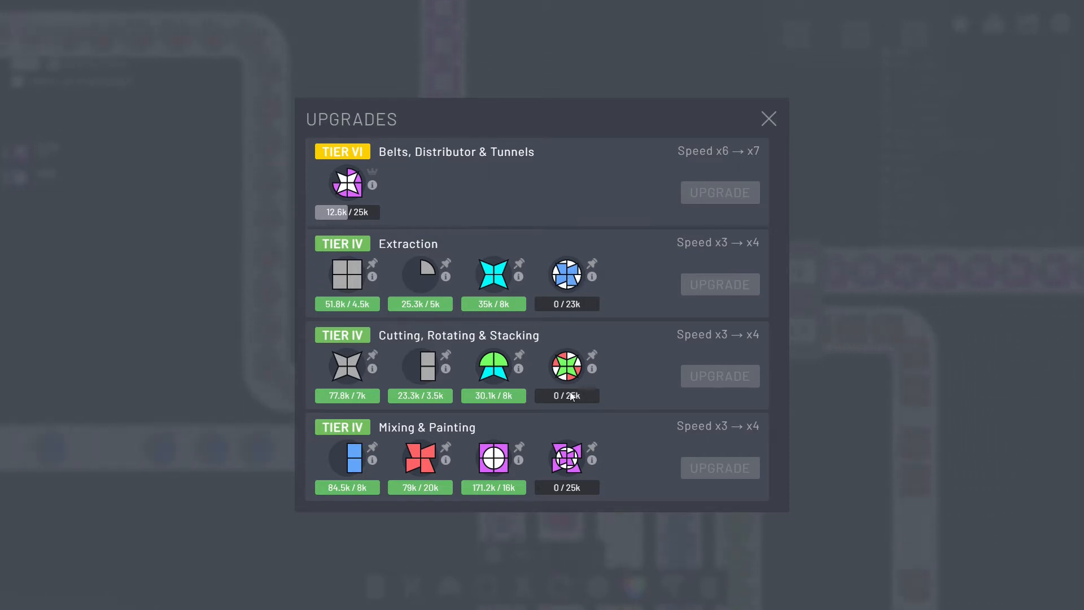
Step: Close the upgrades overview and return to the blue circle shape belts
{"action": "left_click", "coordinate": [768, 118]}
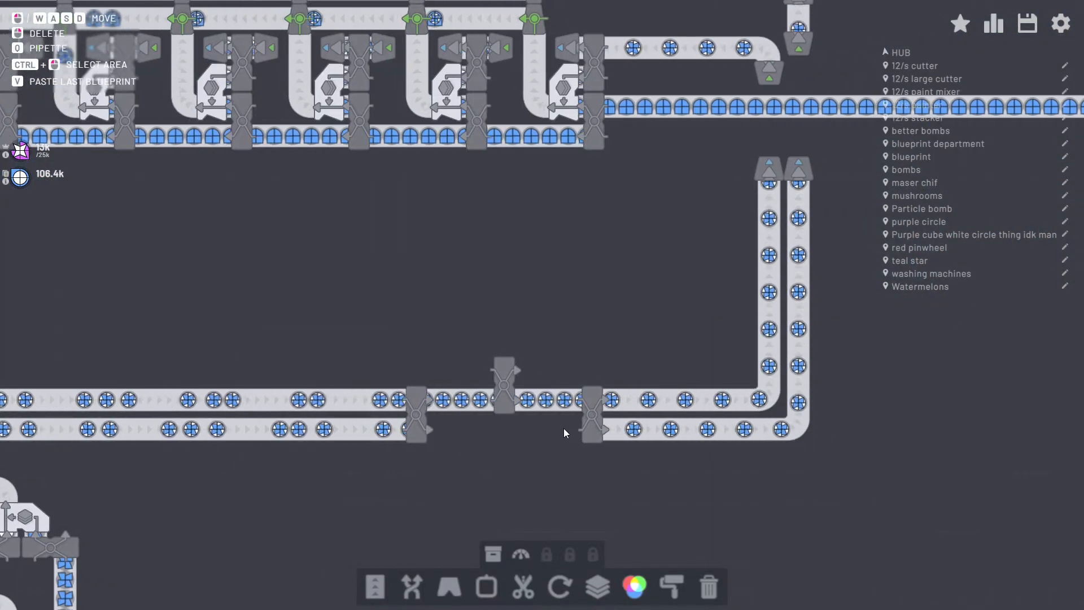
Step: Pan across the factory and zoom out over the scattered grey ore deposits
{"action": "left_click", "coordinate": [376, 586]}
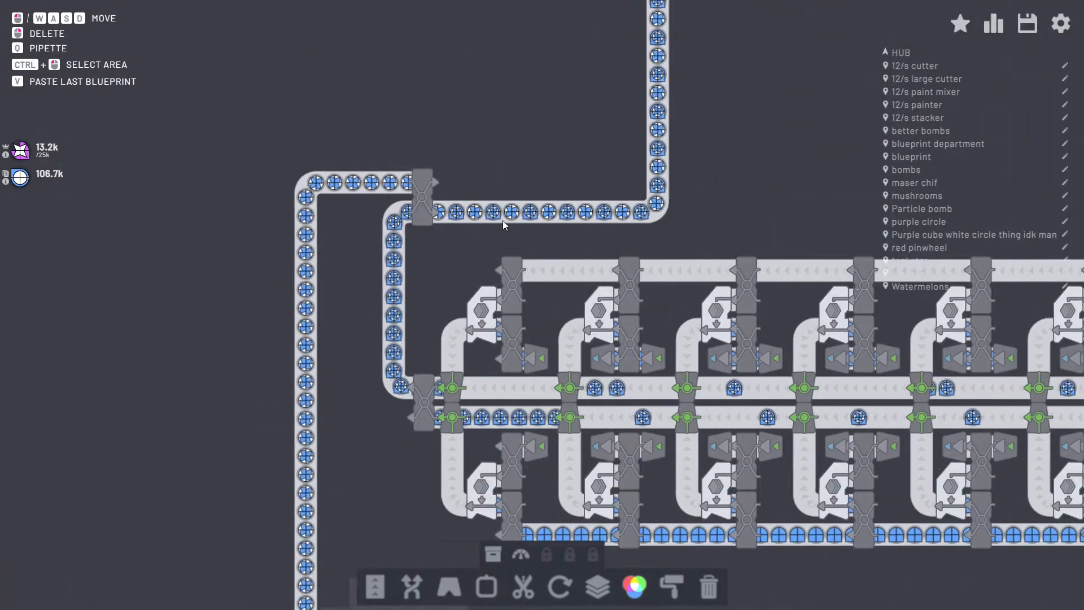
{"action": "left_click", "coordinate": [1026, 23]}
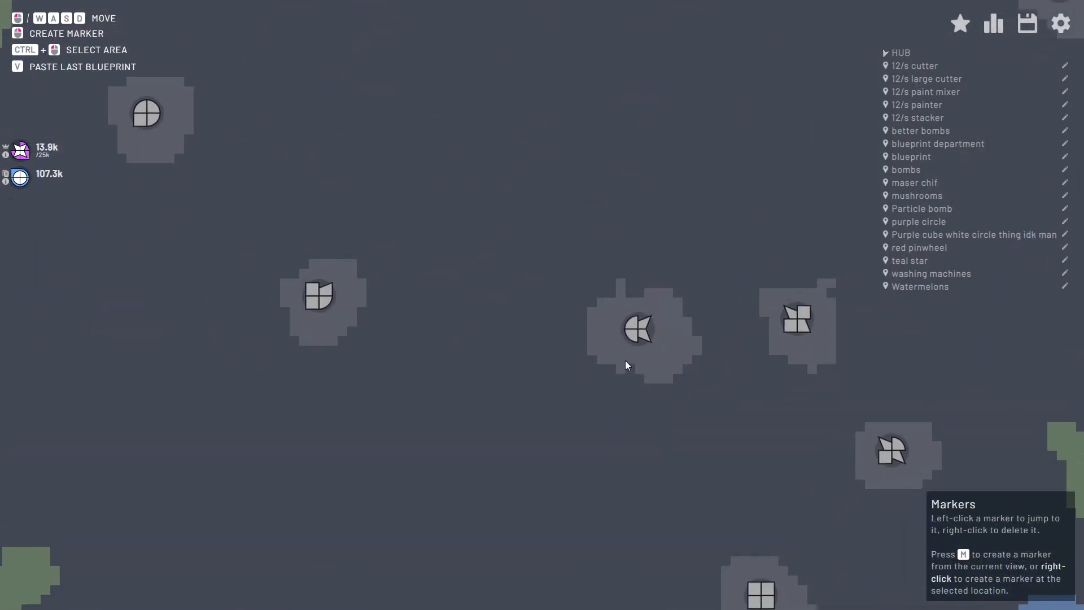
{"action": "mouse_move", "coordinate": [640, 333]}
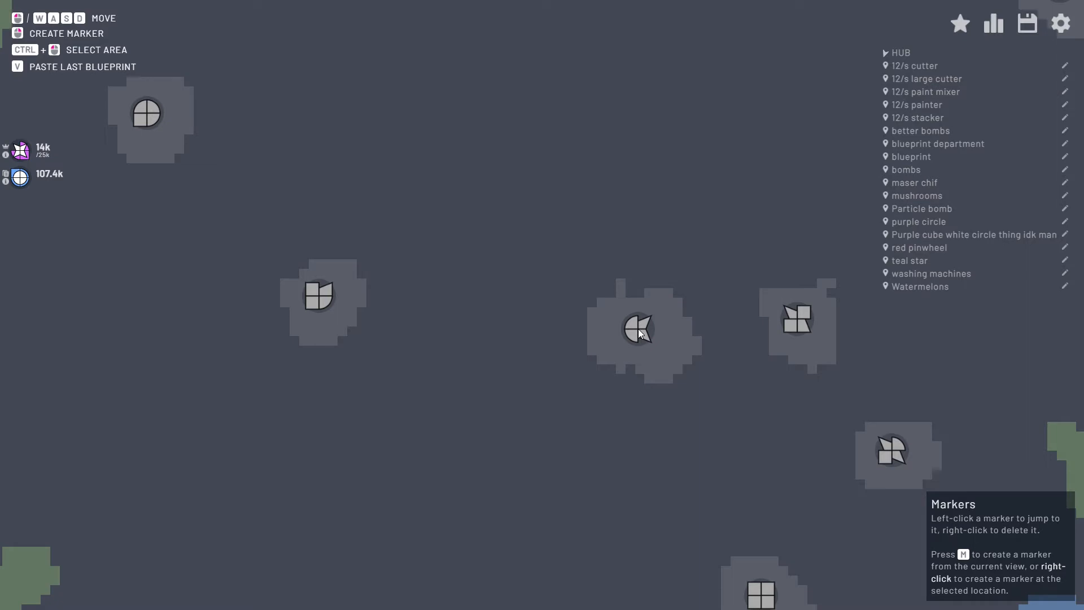
Step: Check upgrade progress, then place a tunnel beside the factory lines near the blue patch
{"action": "left_click", "coordinate": [994, 22]}
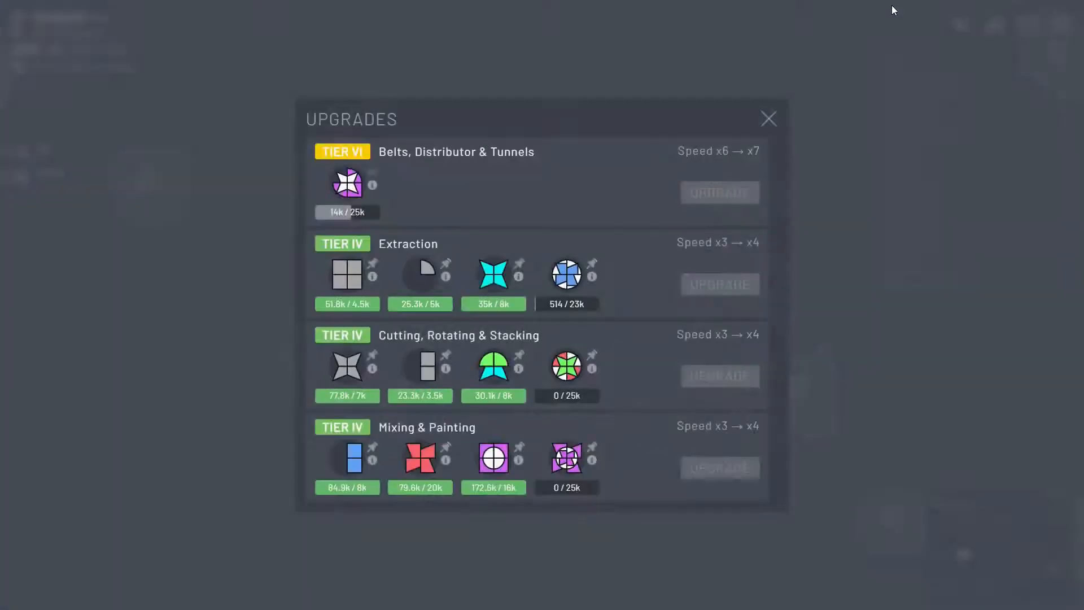
{"action": "left_click", "coordinate": [768, 118]}
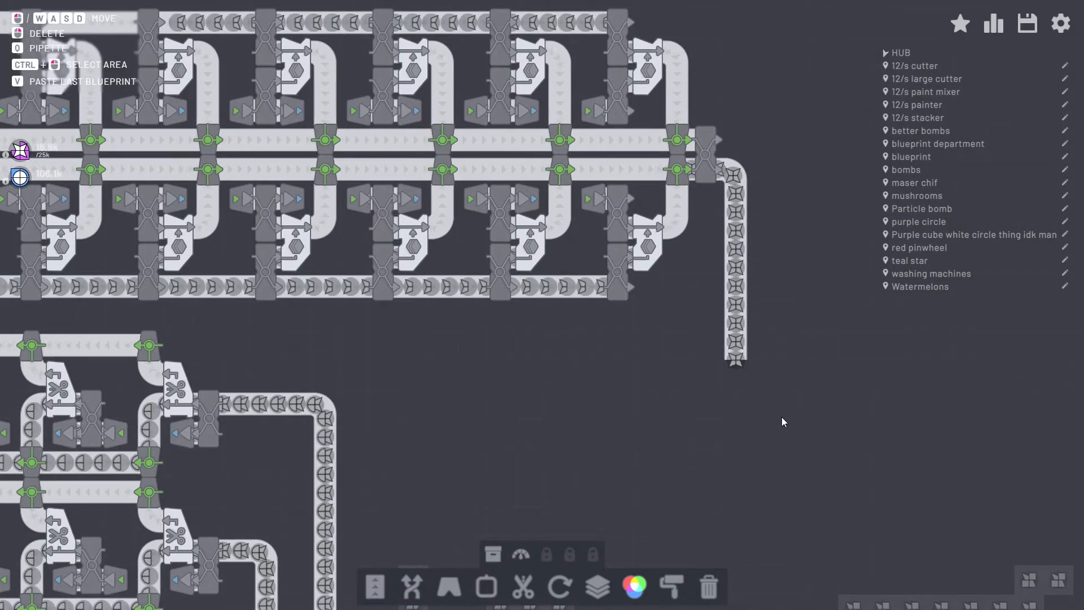
{"action": "left_click", "coordinate": [374, 587]}
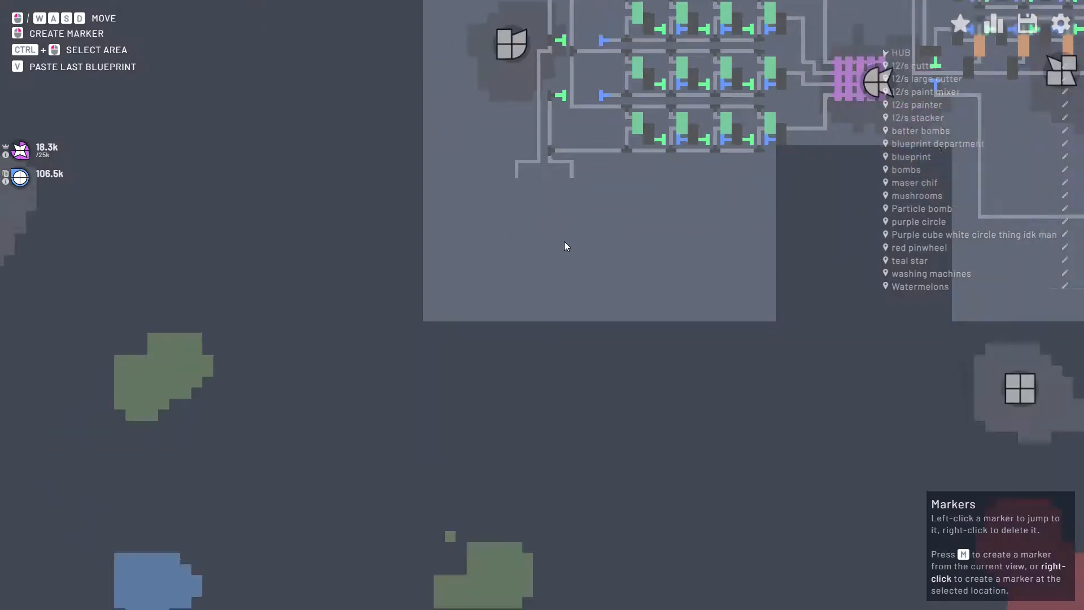
{"action": "scroll", "scroll_direction": "down", "scroll_amount": 3}
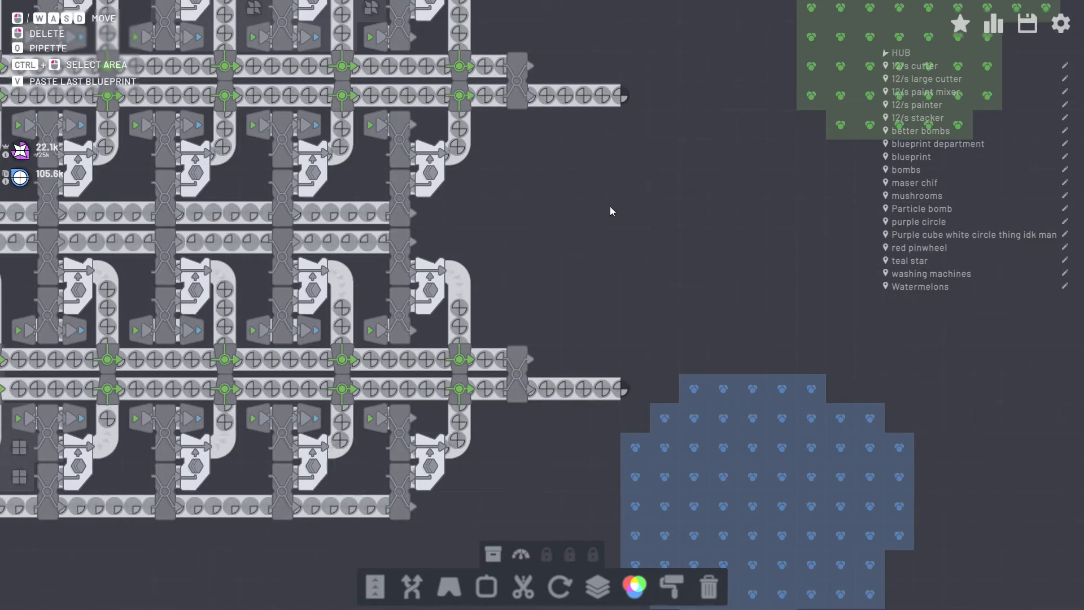
{"action": "left_click", "coordinate": [448, 587]}
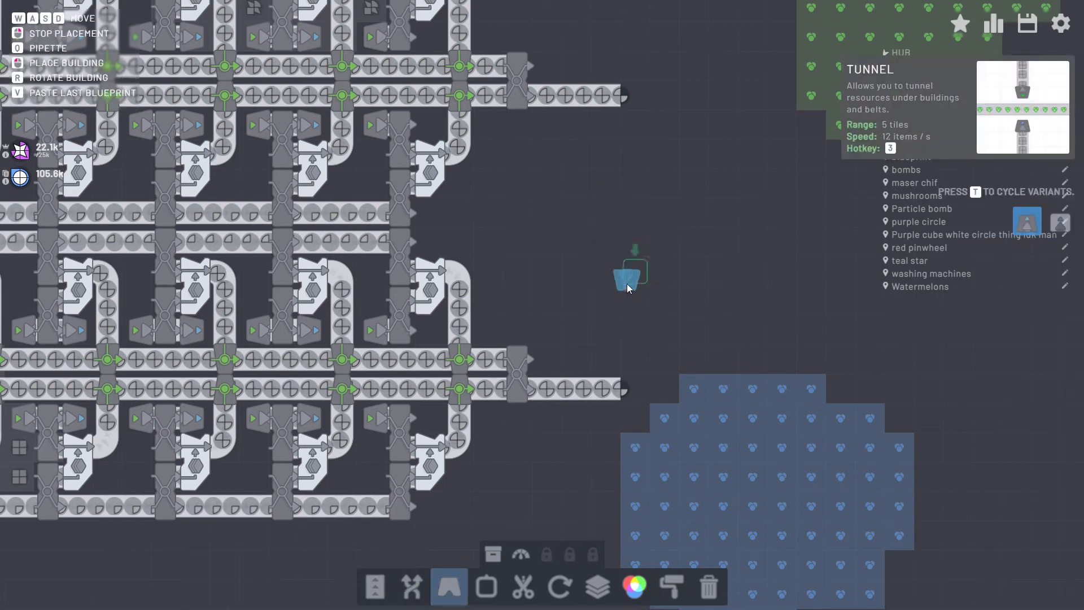
{"action": "left_click", "coordinate": [558, 587]}
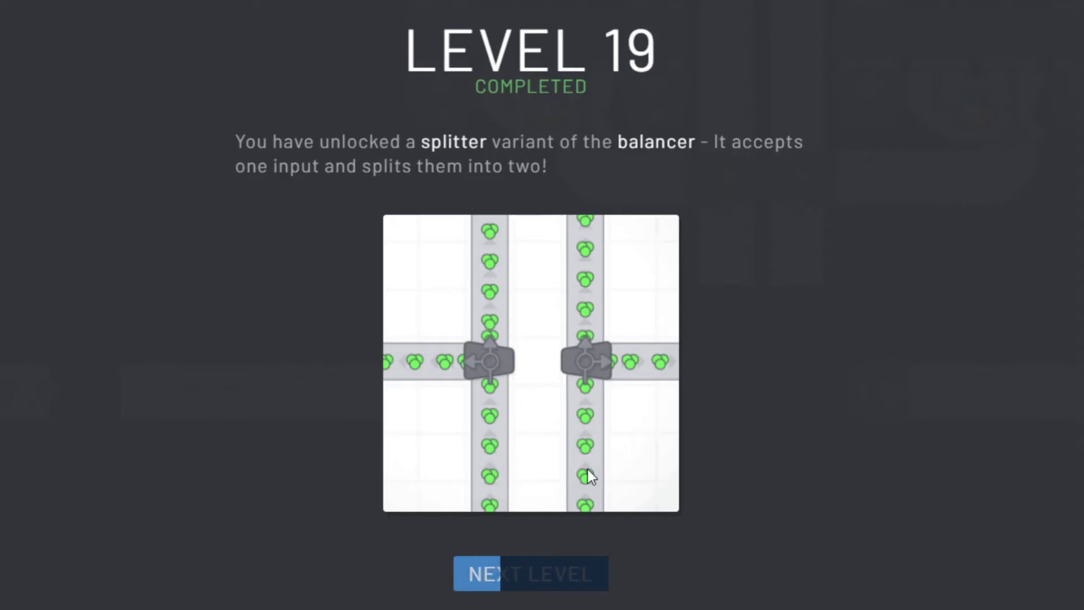
{"action": "mouse_move", "coordinate": [708, 596]}
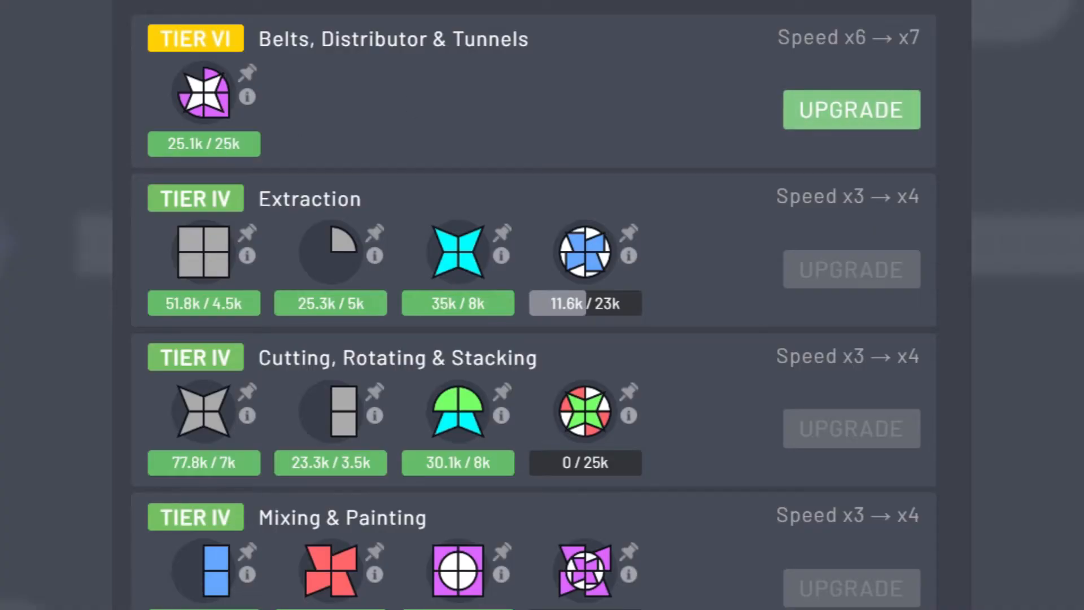
Step: Buy the Belts, Distributor & Tunnels upgrade to tier VII and close Upgrades
{"action": "left_click", "coordinate": [851, 109]}
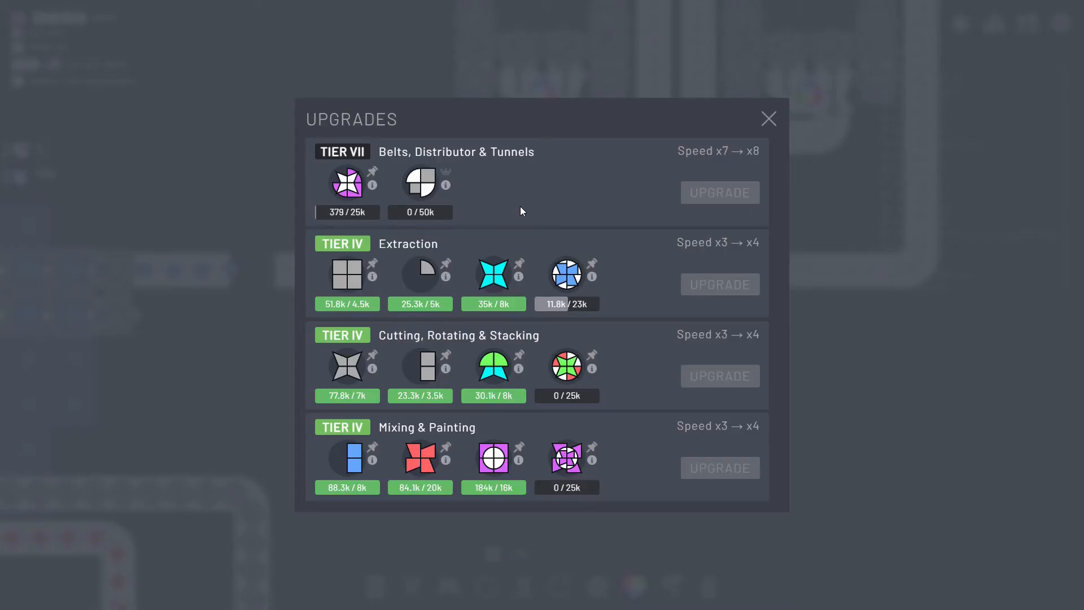
{"action": "left_click", "coordinate": [768, 118]}
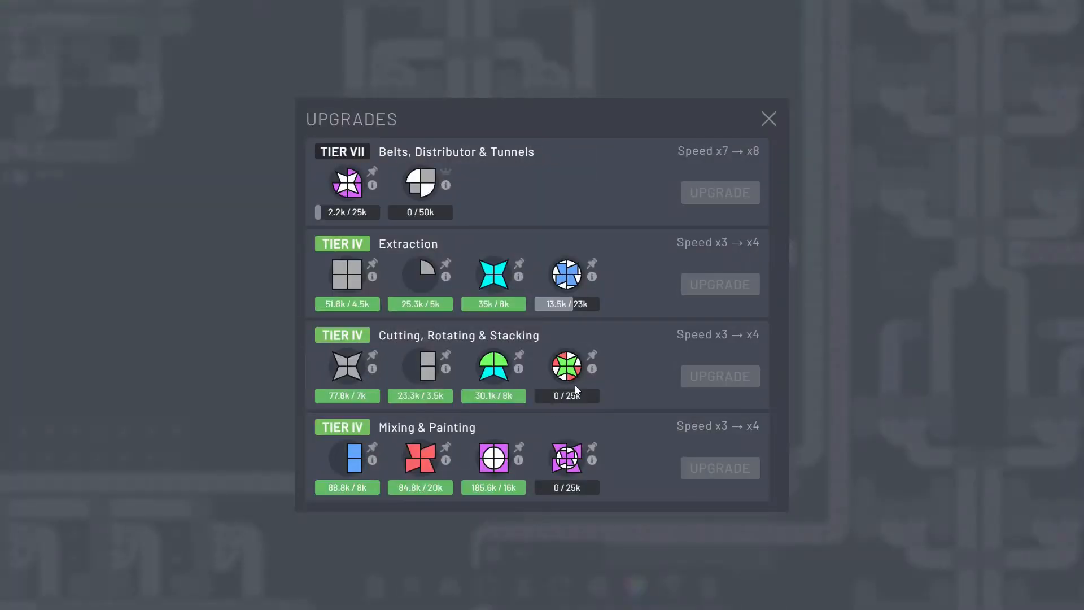
Step: Close the upgrades overview to view the extractors on the green shape deposit
{"action": "left_click", "coordinate": [768, 118]}
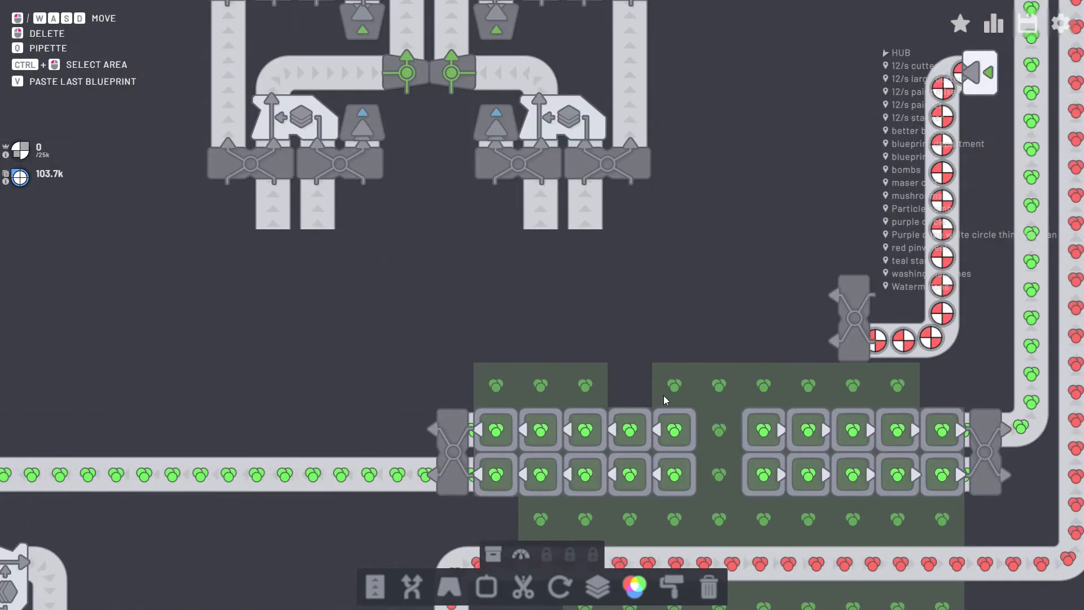
Step: Lay a conveyor belt extending the green shape line
{"action": "left_click", "coordinate": [375, 586]}
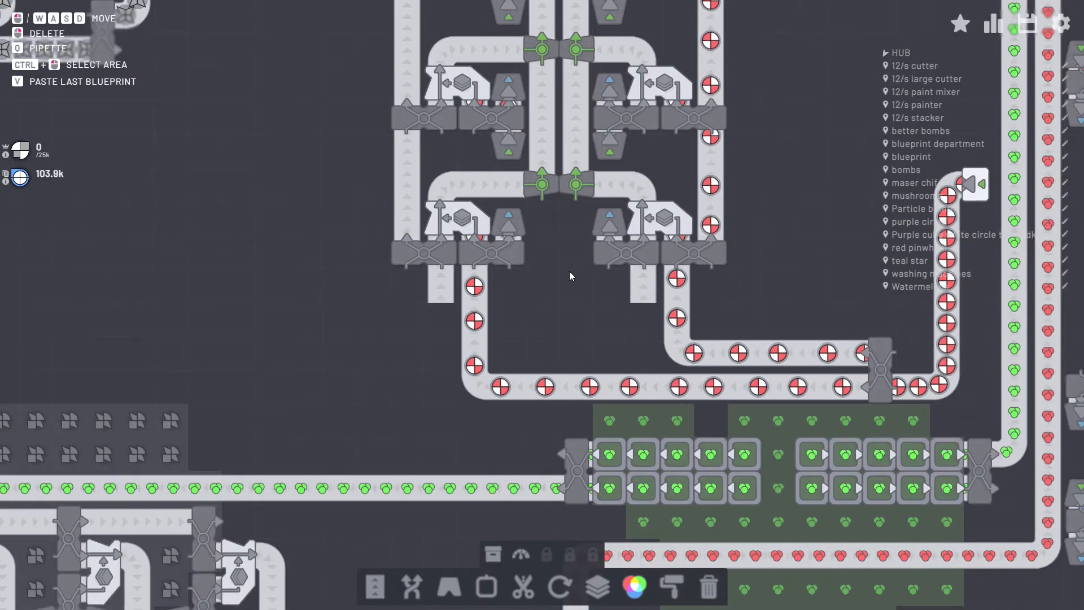
{"action": "left_click", "coordinate": [375, 589]}
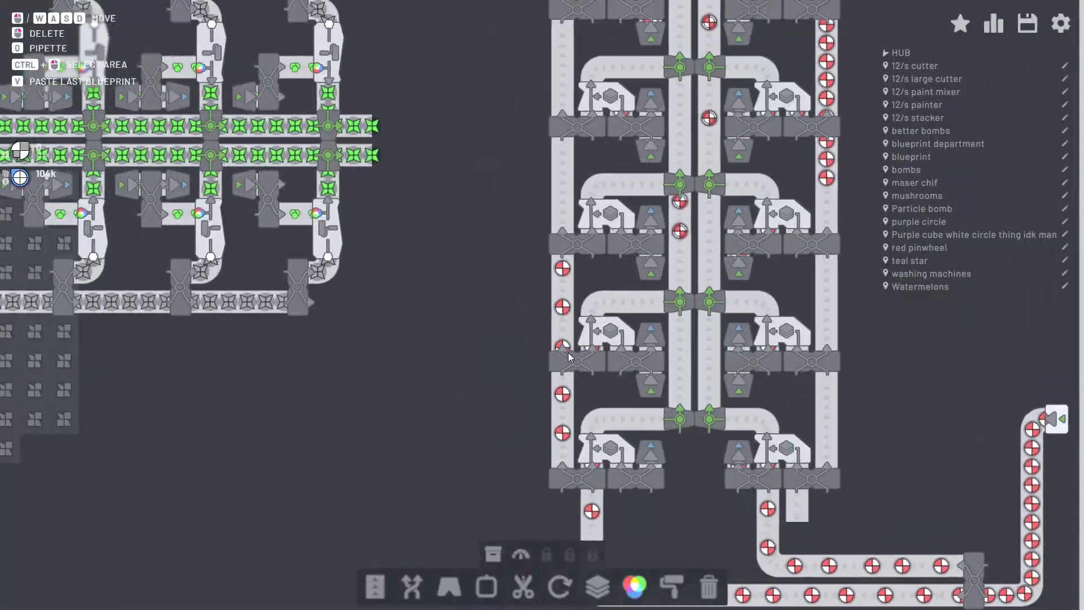
{"action": "left_click", "coordinate": [376, 586]}
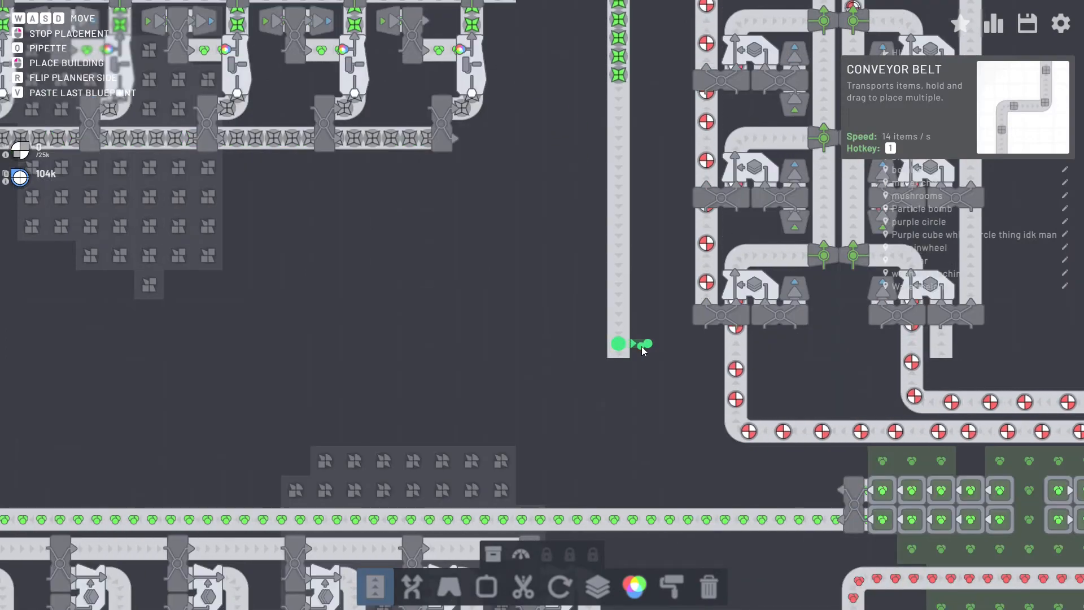
{"action": "left_click", "coordinate": [449, 587]}
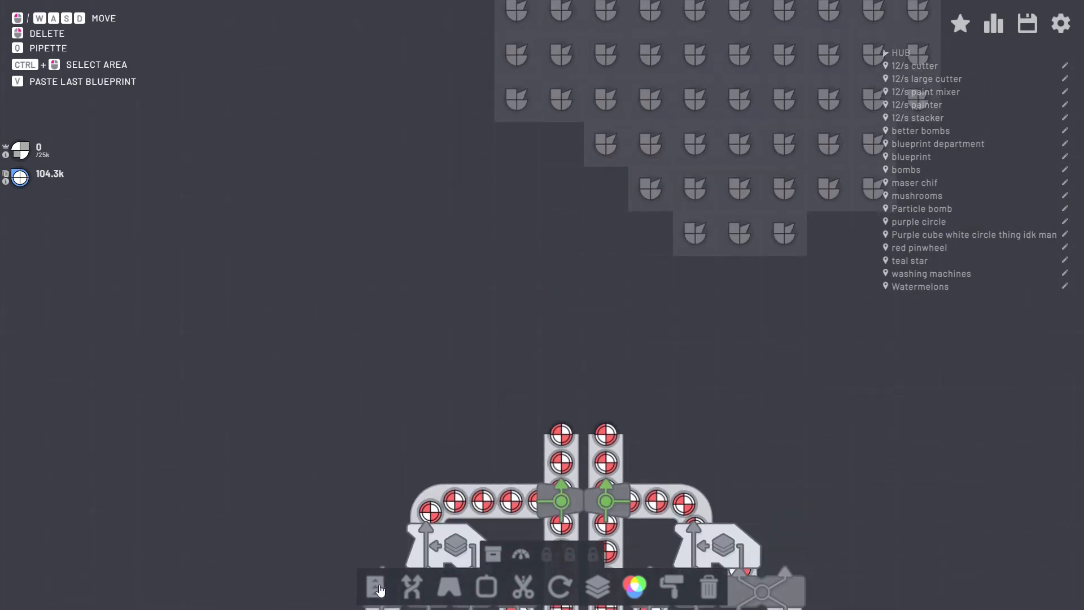
Step: Create a map marker named 'Christmas ornaments' at the current view
{"action": "left_click", "coordinate": [376, 588]}
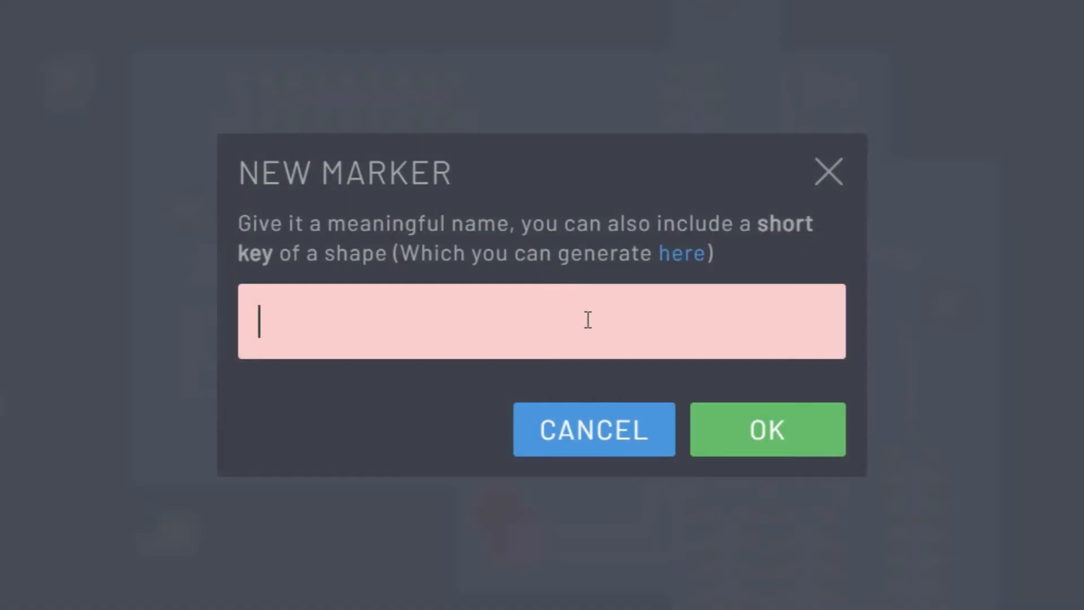
{"action": "type", "text": "Christmas"}
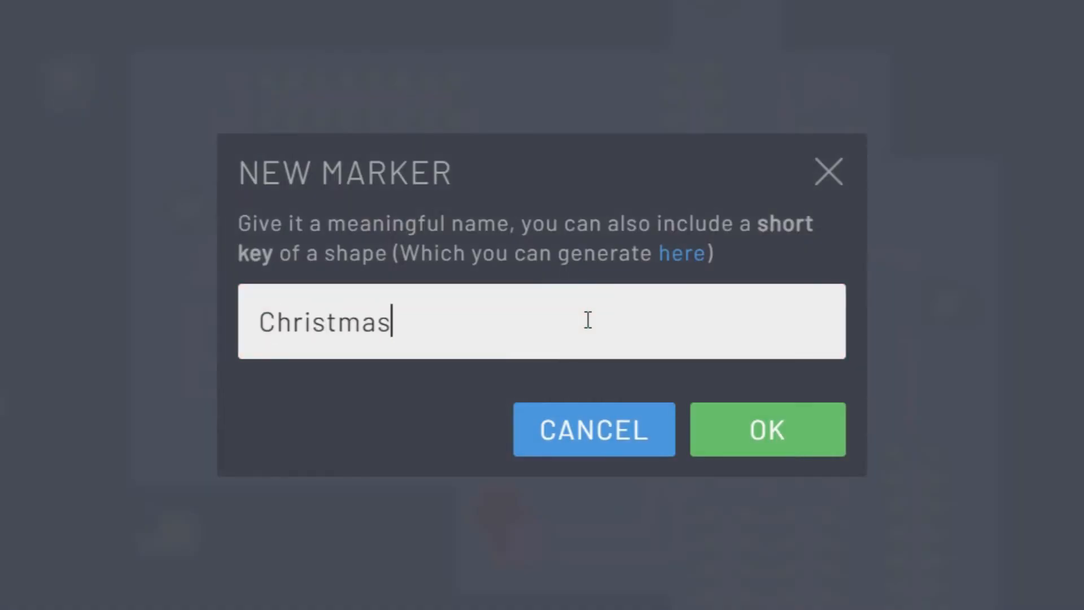
{"action": "type", "text": "ornaments"}
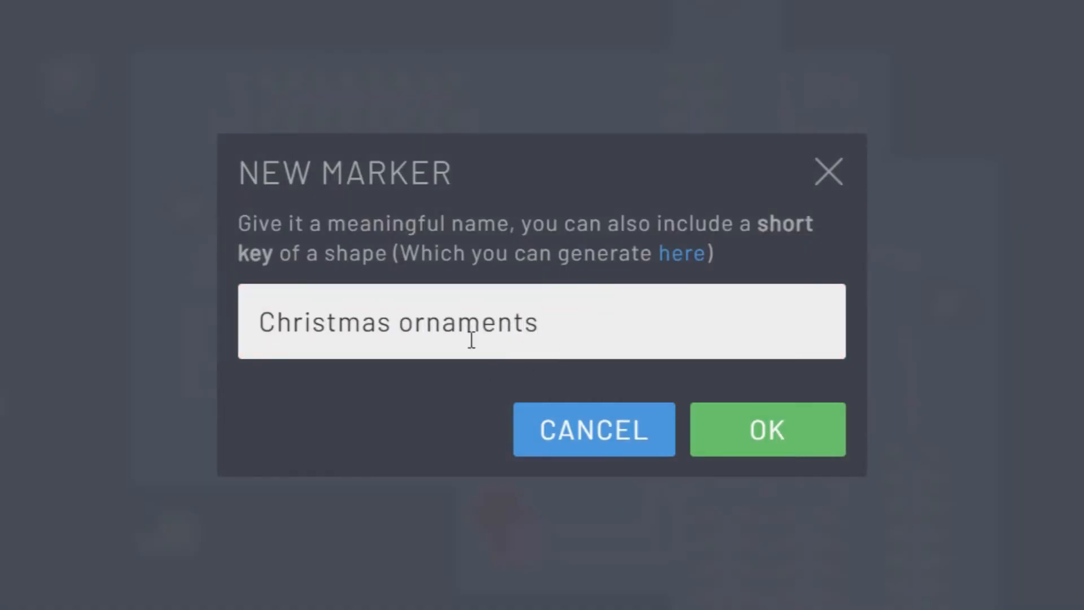
{"action": "left_click", "coordinate": [767, 428]}
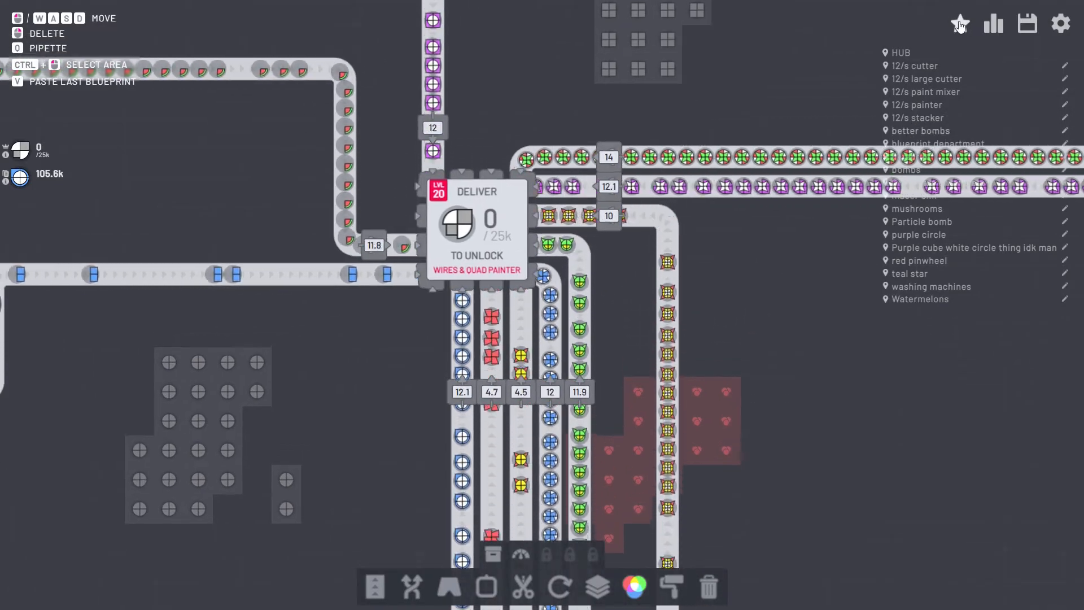
{"action": "left_click", "coordinate": [994, 22]}
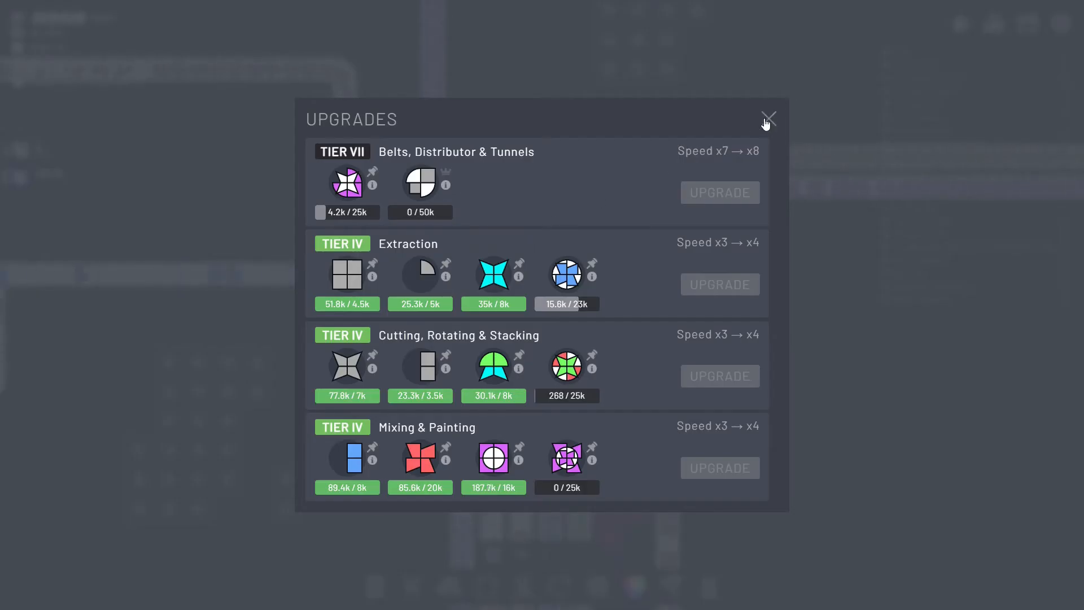
{"action": "left_click", "coordinate": [768, 117]}
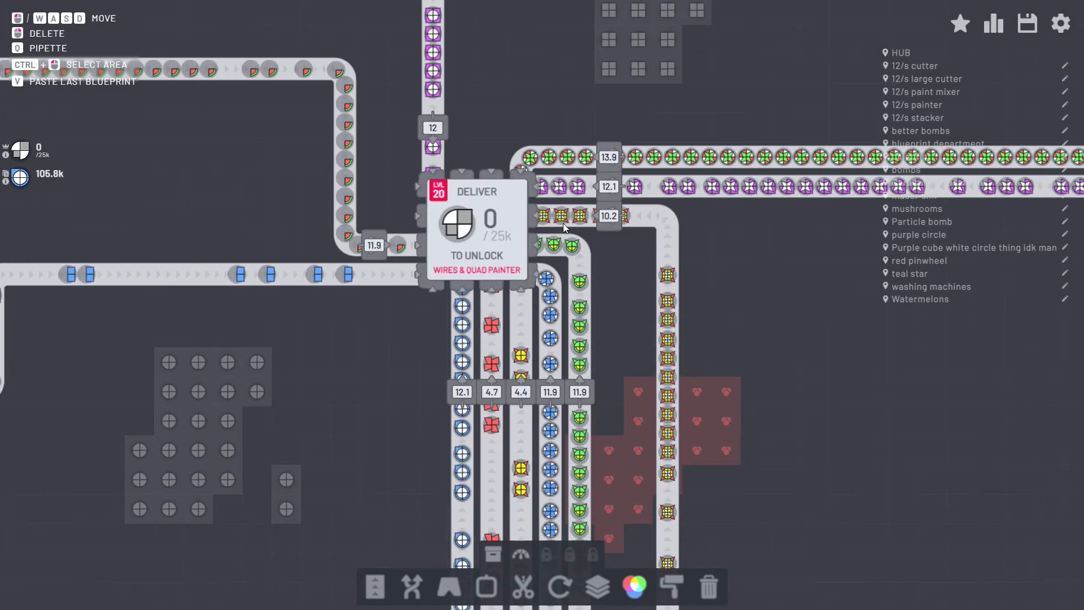